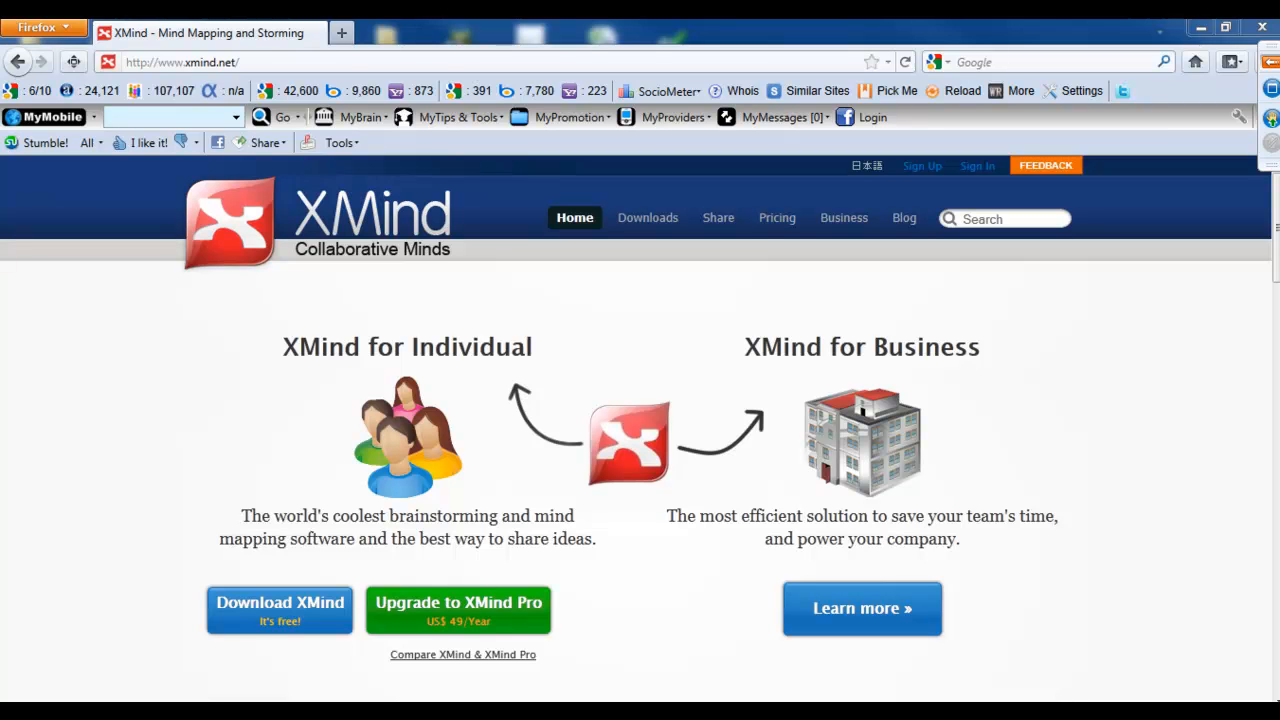
mouse_move(287, 225)
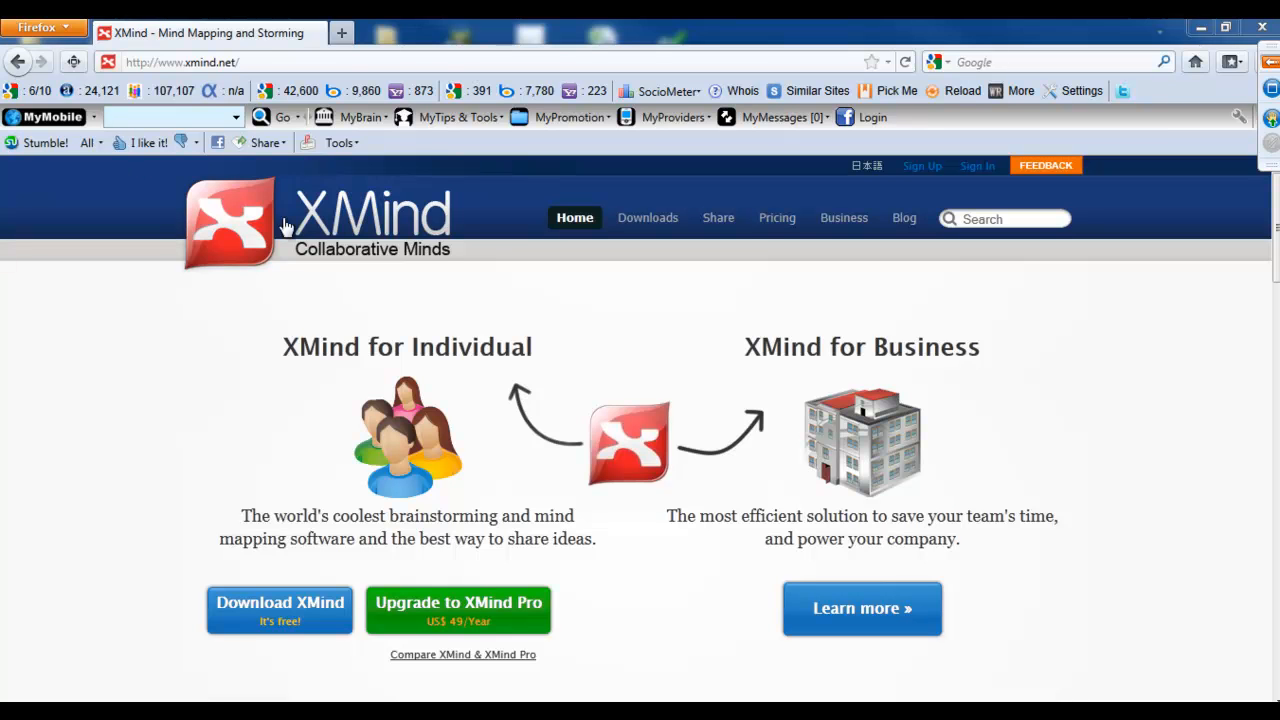
mouse_move(280, 610)
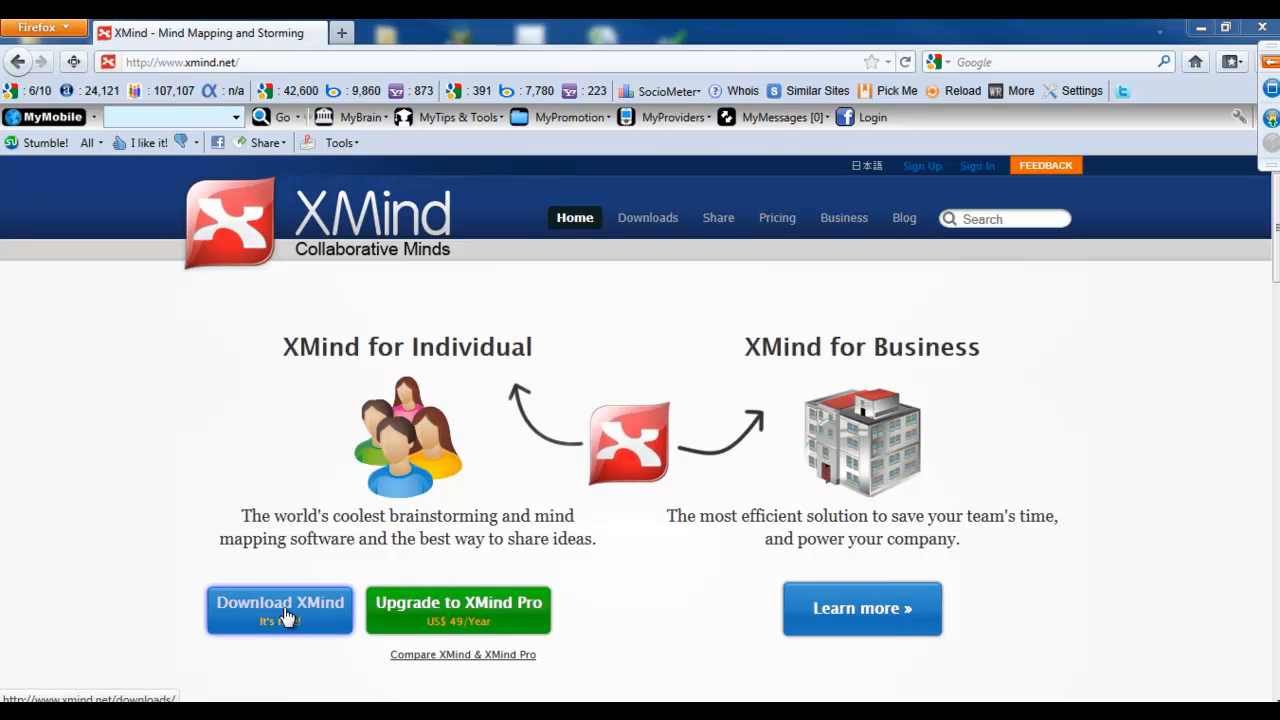
- Go to the XMind 3.2.1 downloads page and scroll back to the Windows Installer section
click(279, 608)
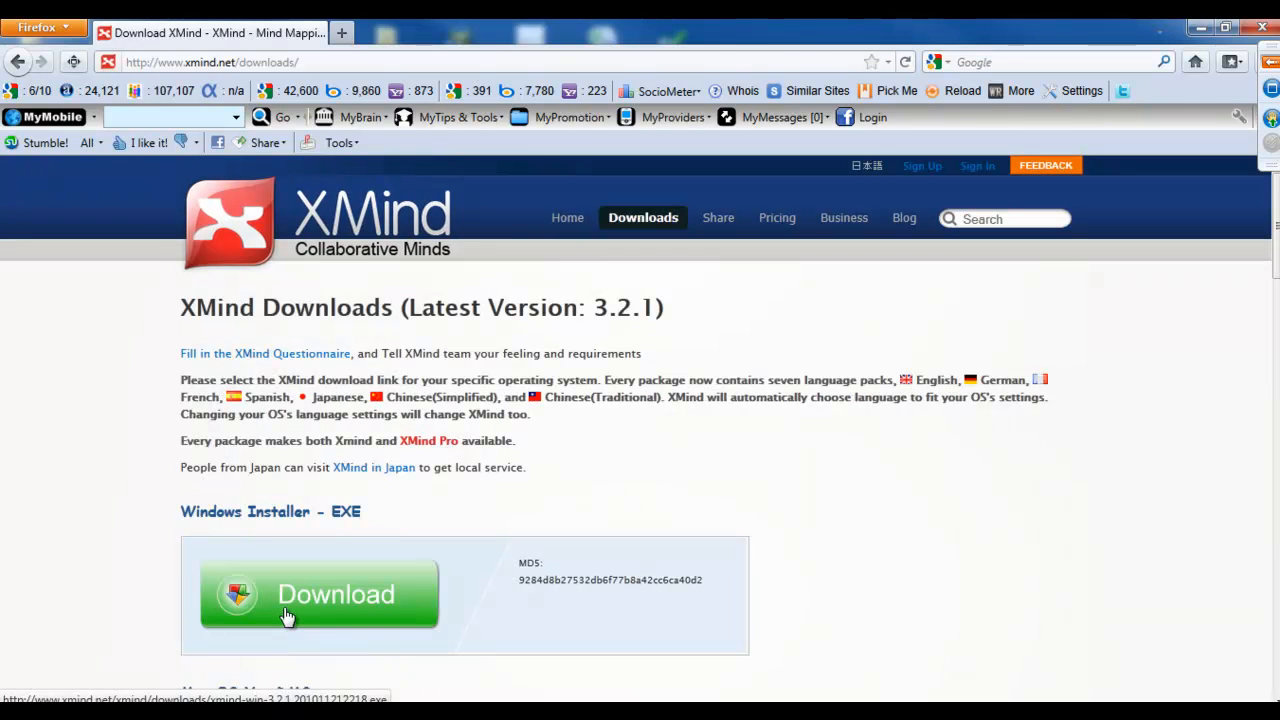
mouse_move(543, 481)
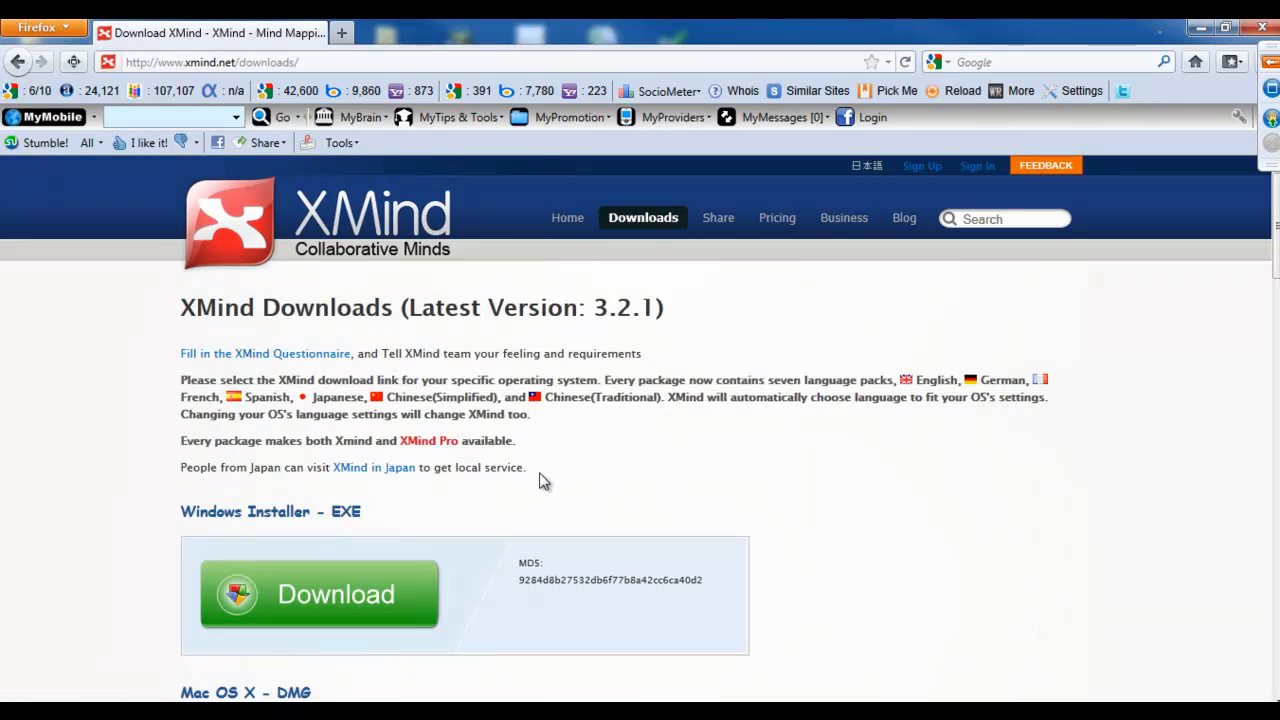
mouse_move(612, 424)
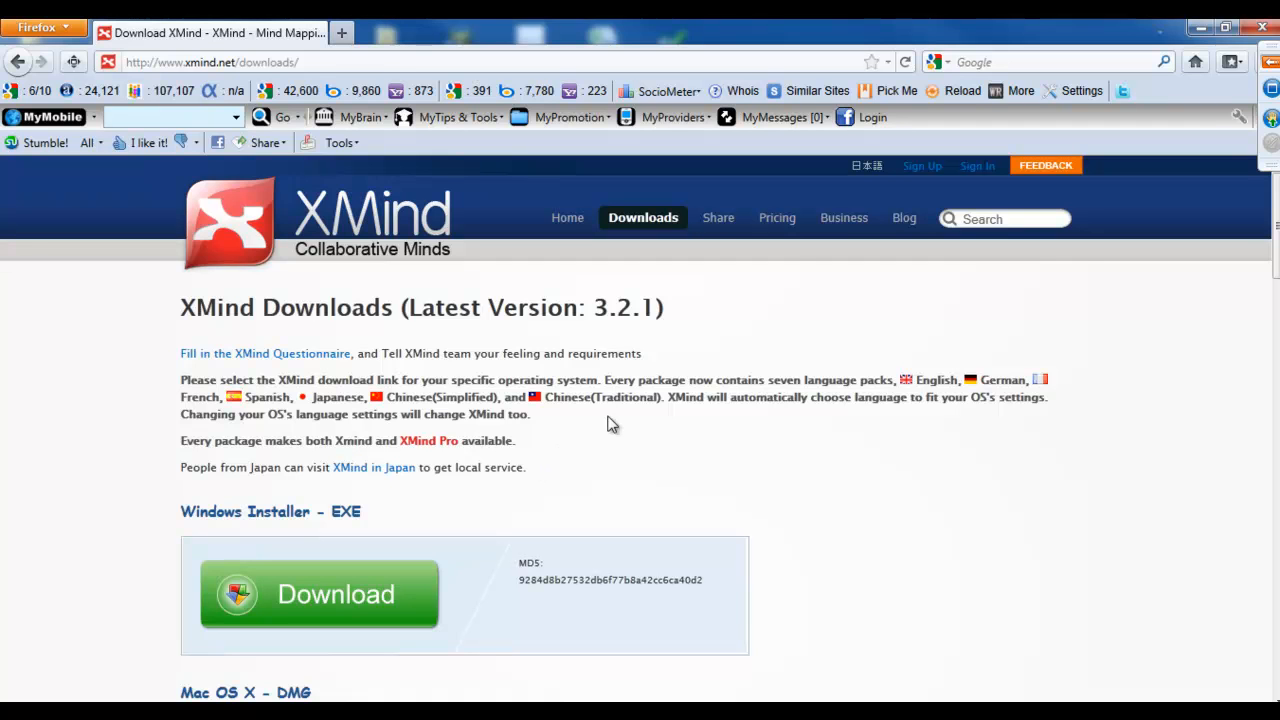
mouse_move(345, 594)
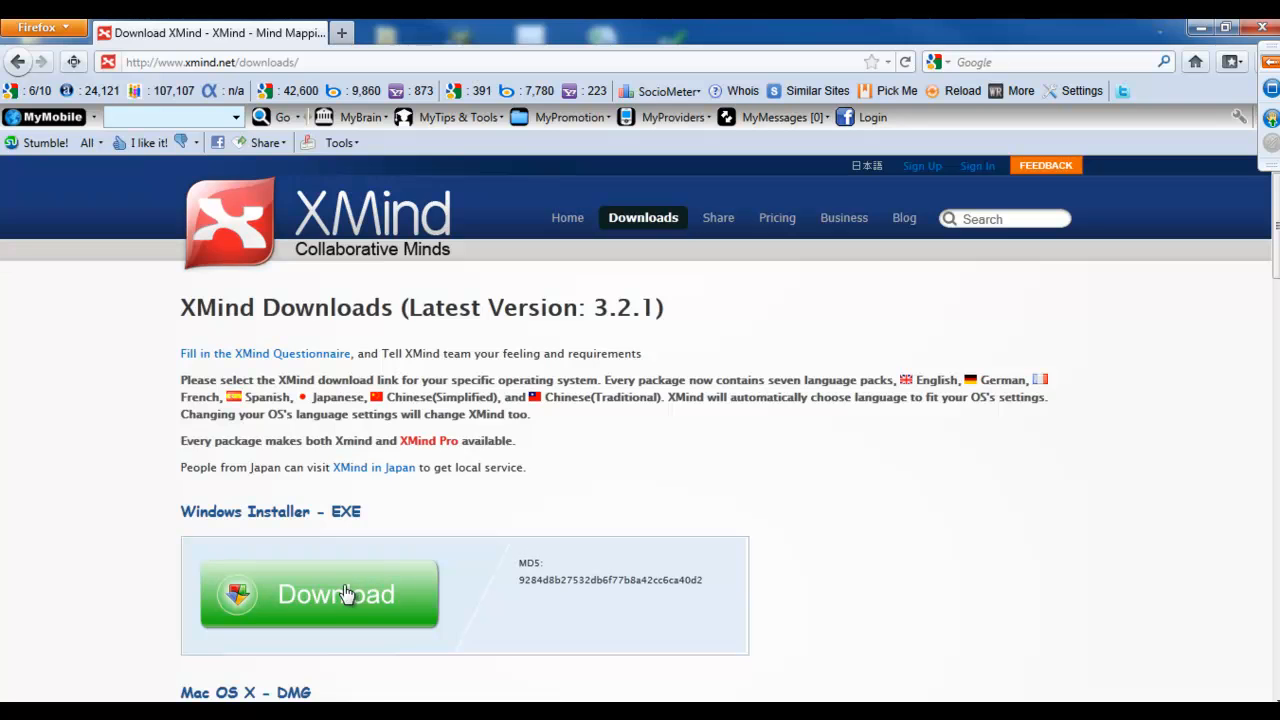
scroll(down, 3)
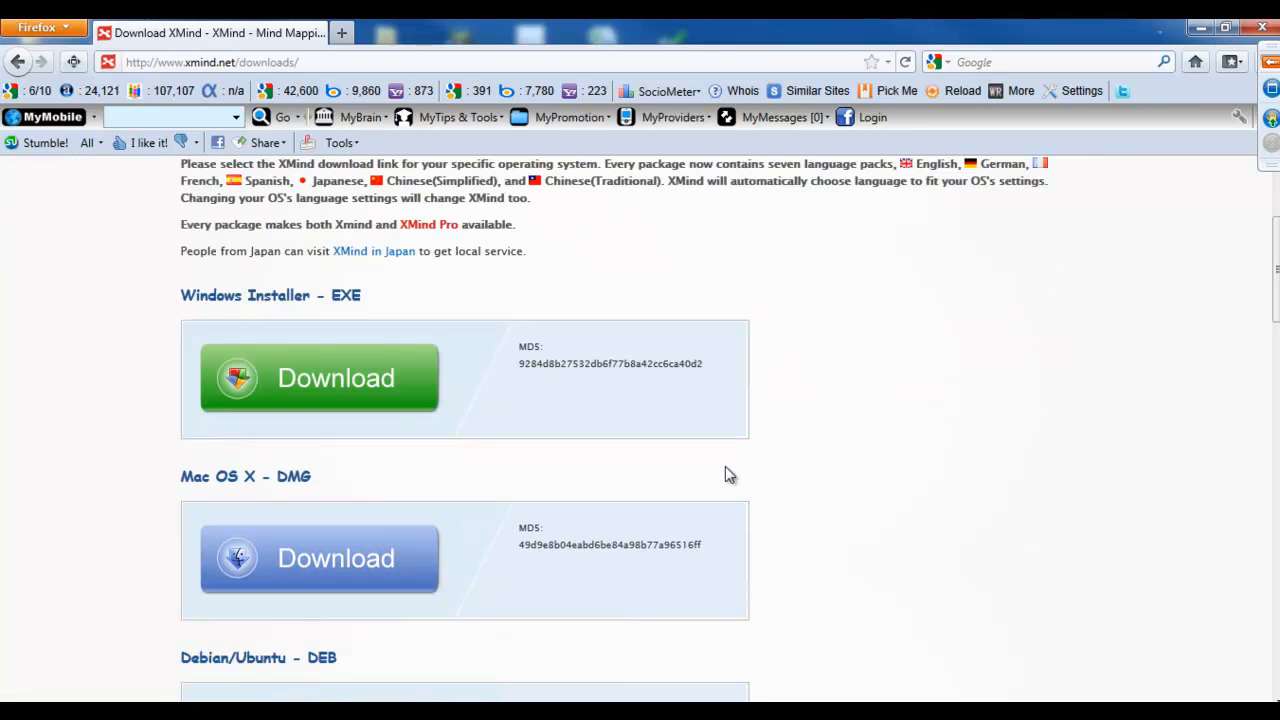
scroll(down, 3)
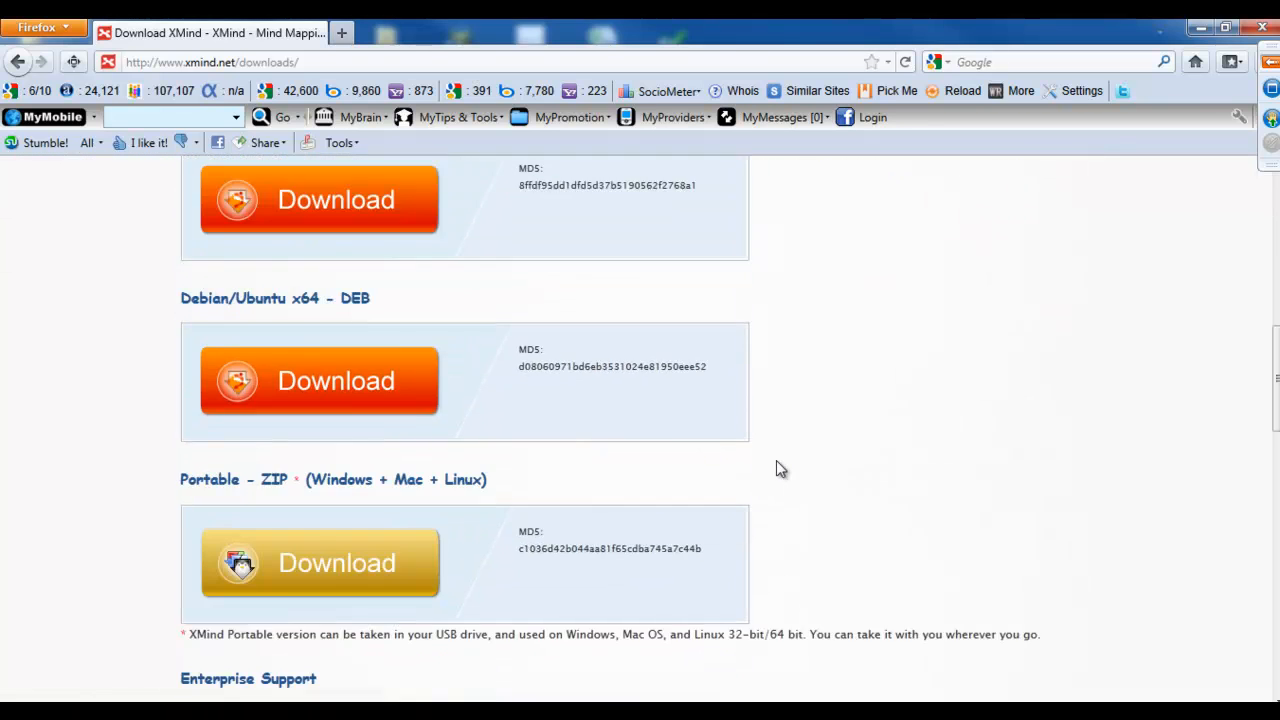
scroll(up, 3)
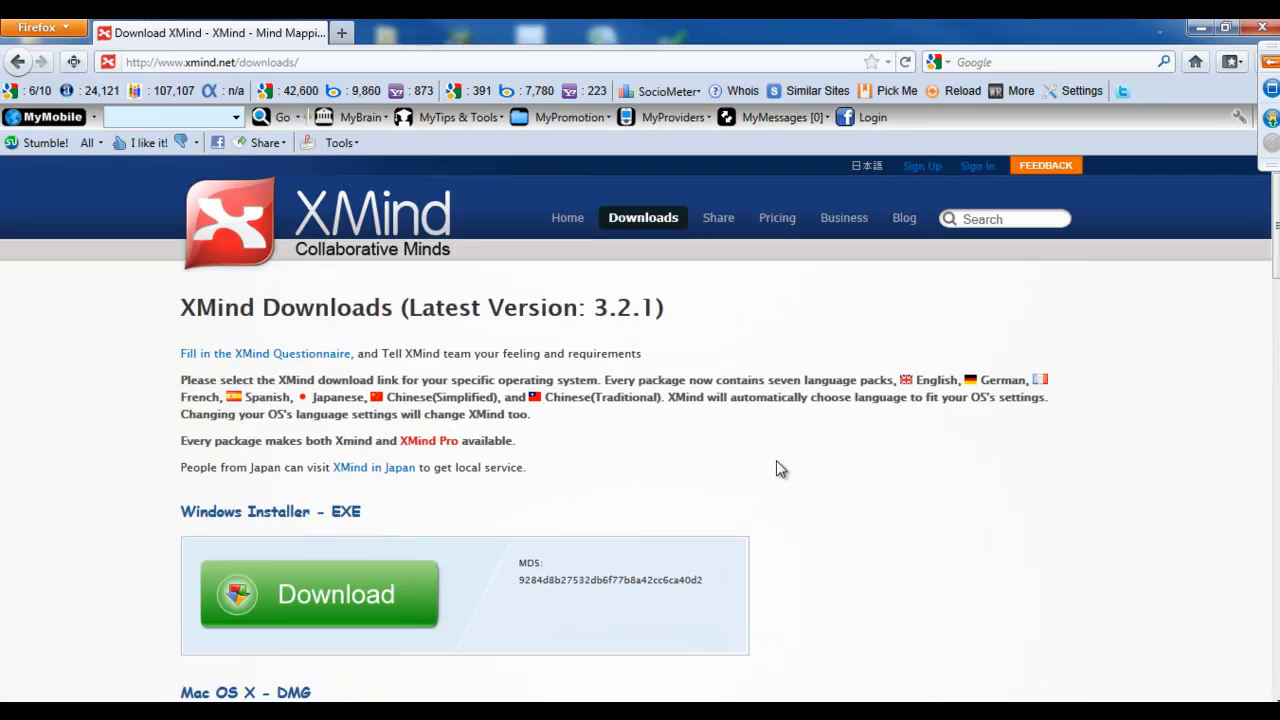
mouse_move(318, 595)
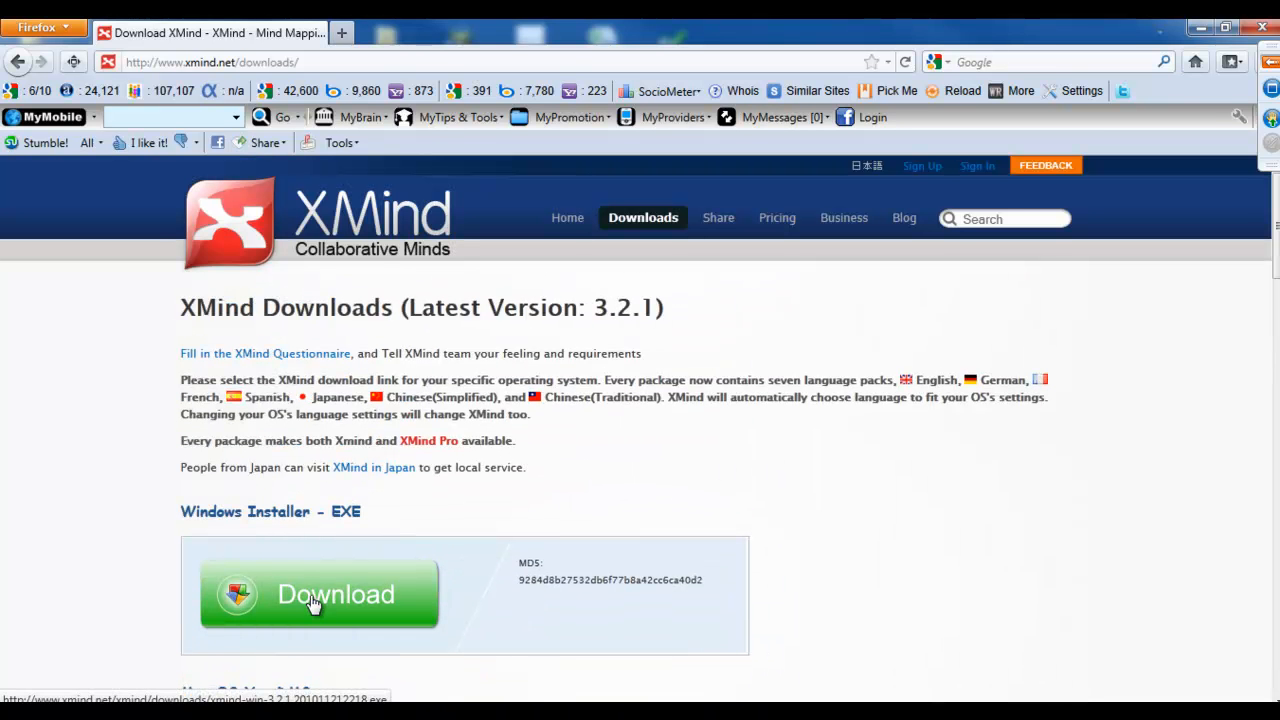
- Download the XMind 3.2.1 Windows installer and choose Save File
click(319, 594)
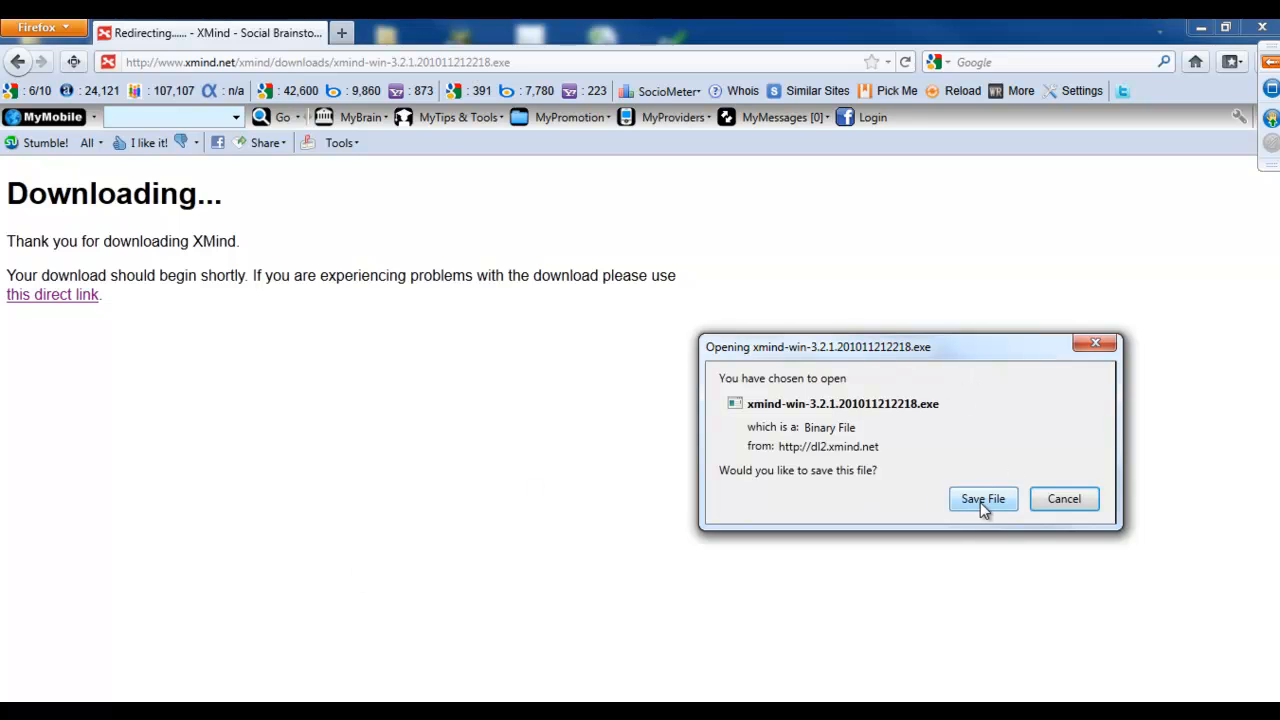
click(982, 499)
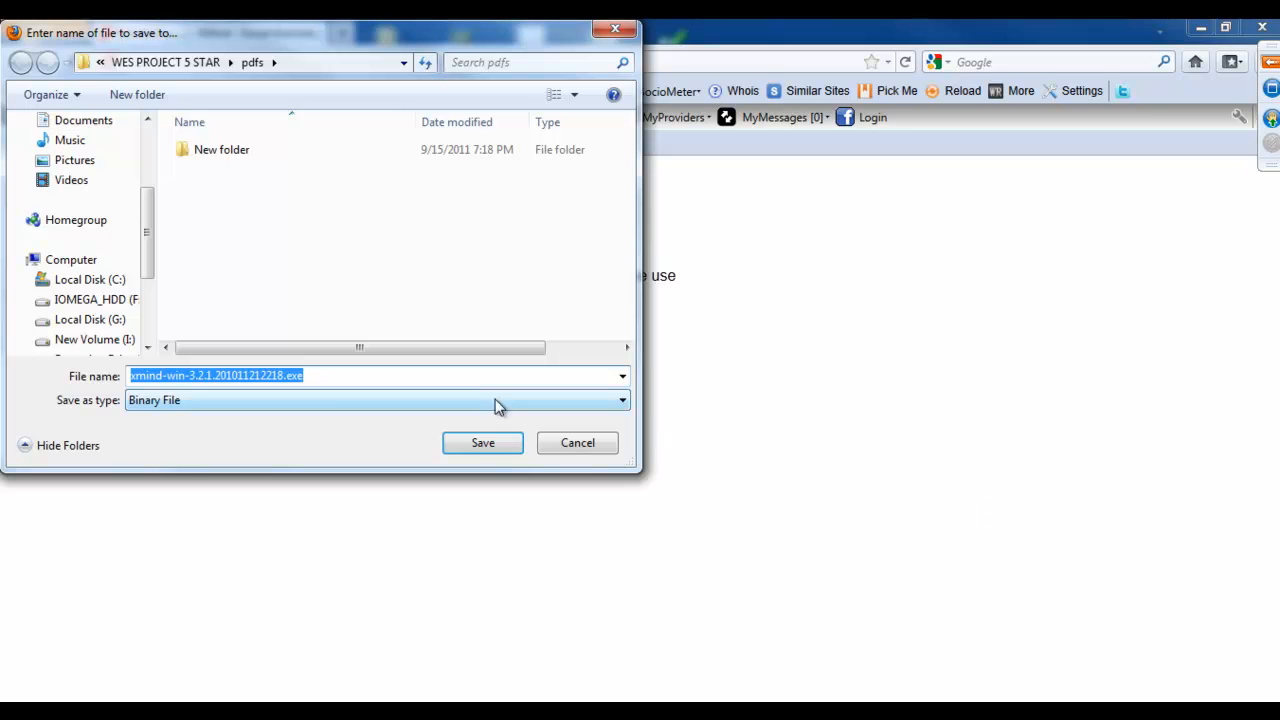
mouse_move(137, 94)
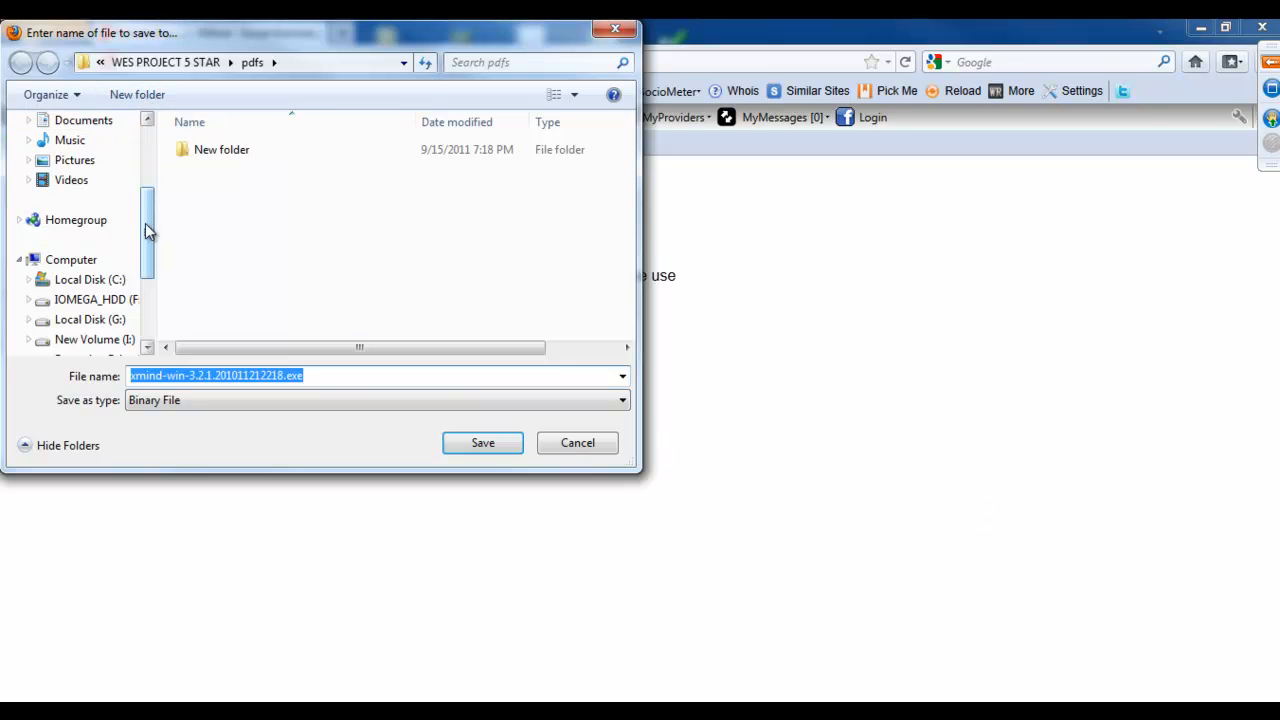
- Save the installer into the Downloads folder and minimize Firefox
click(82, 168)
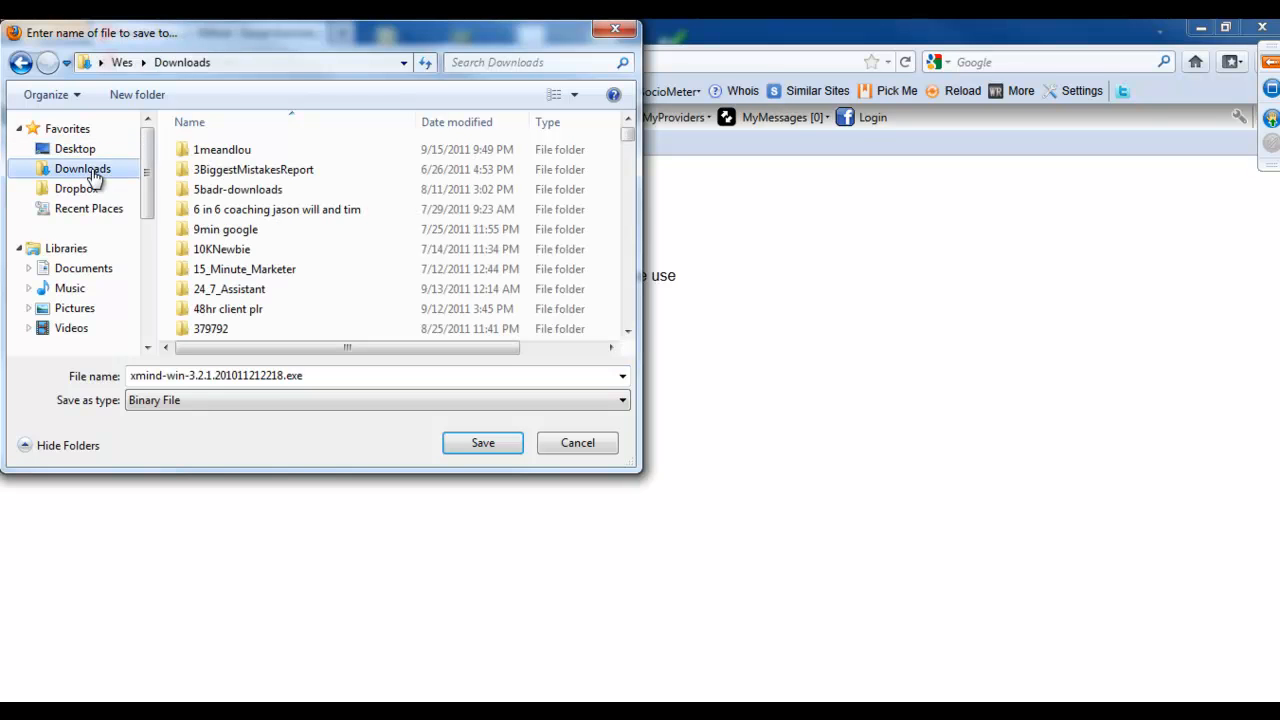
mouse_move(482, 442)
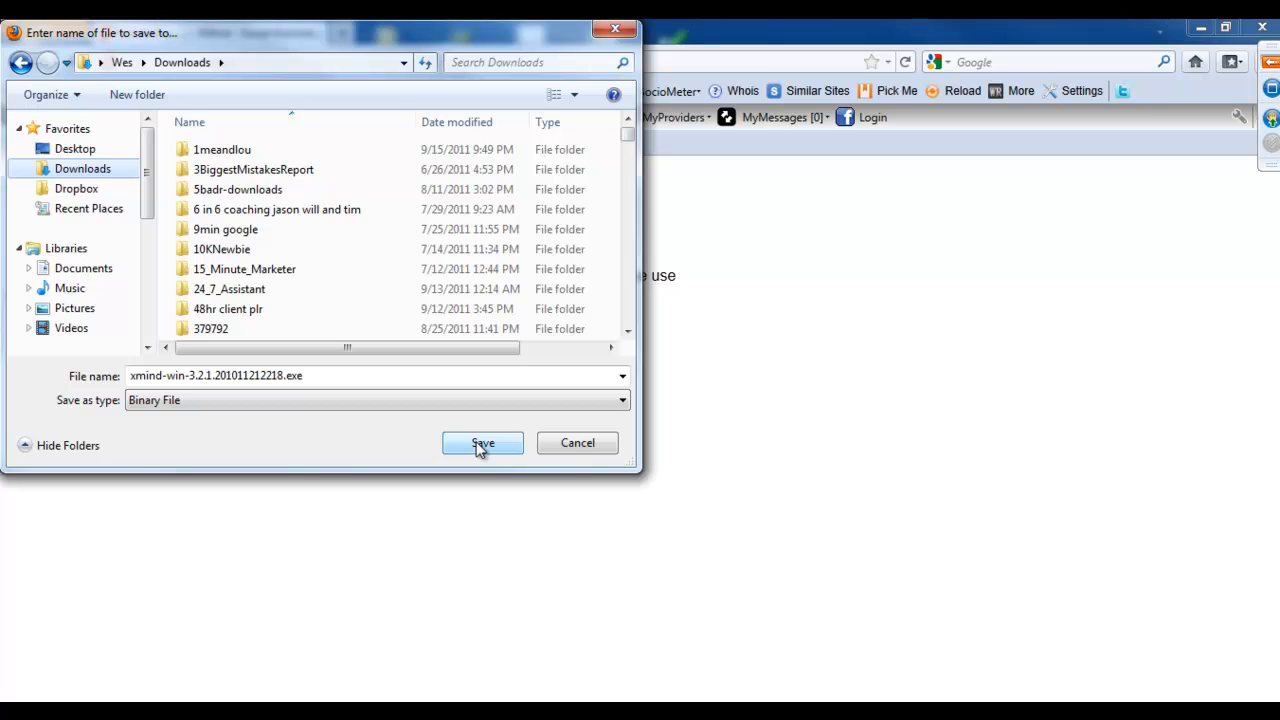
mouse_move(577, 443)
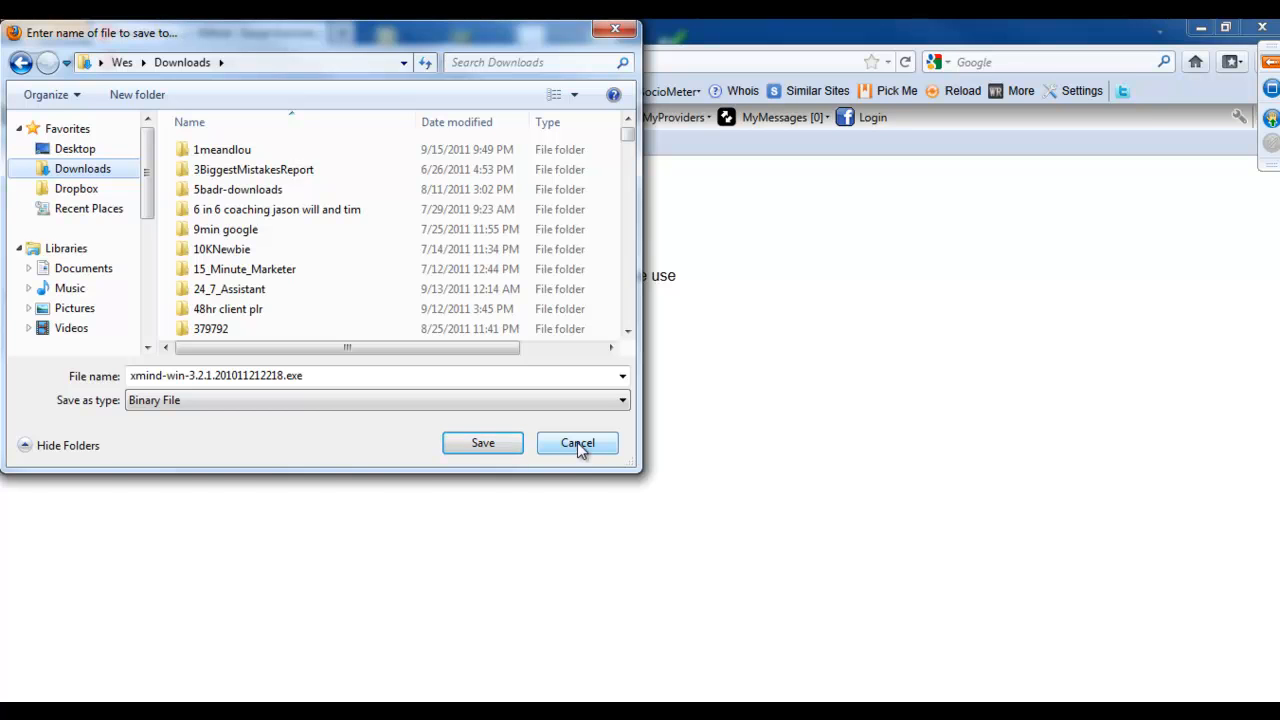
click(577, 443)
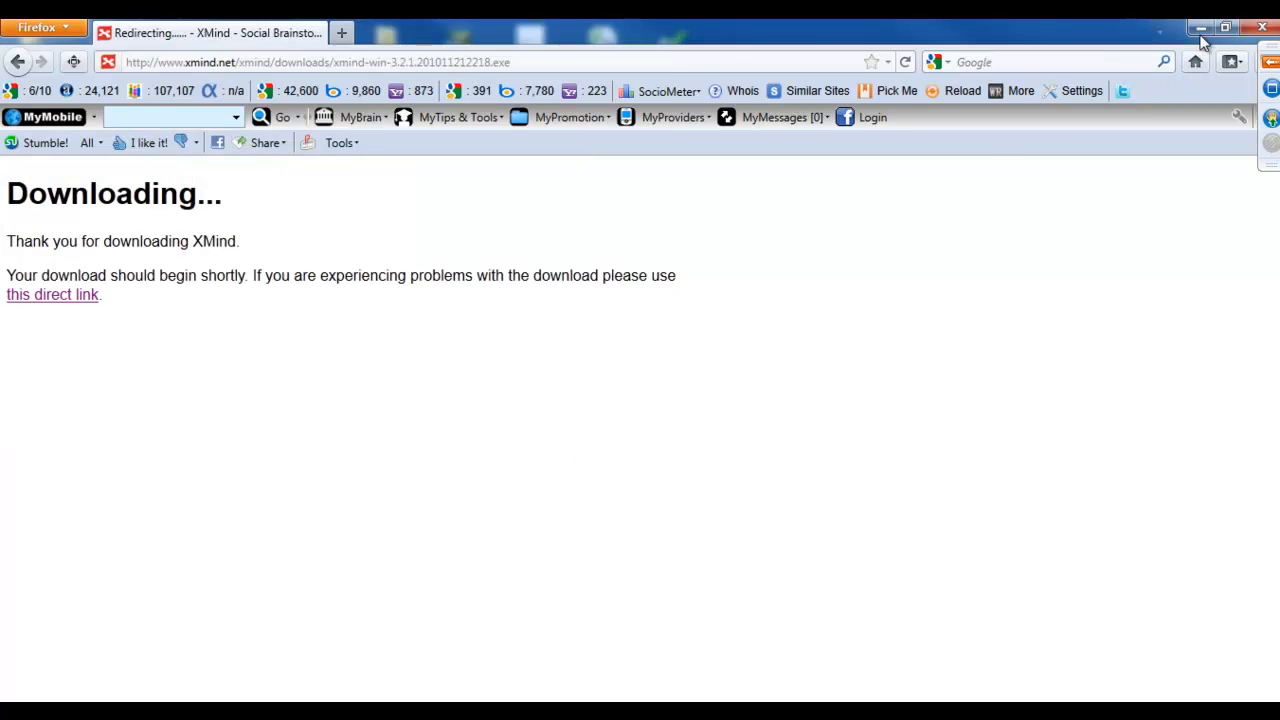
click(1200, 27)
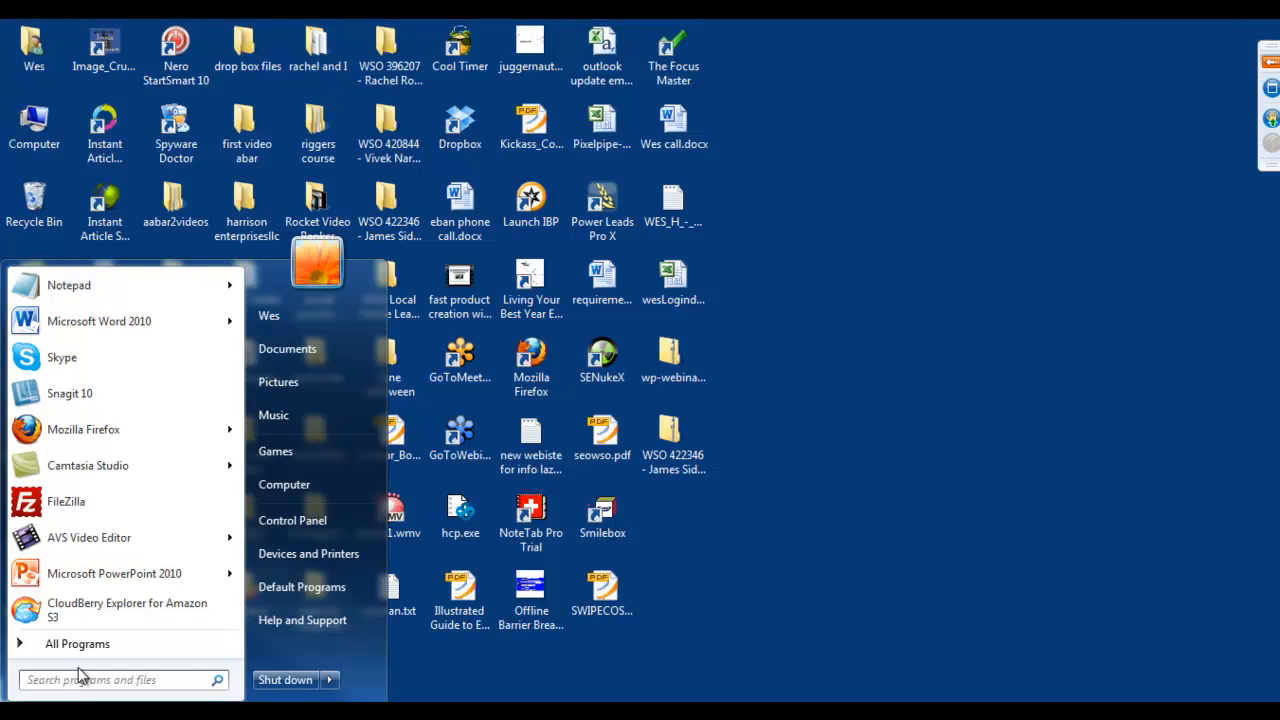
- Launch XMind from the Start menu's All Programs XMind folder
click(77, 643)
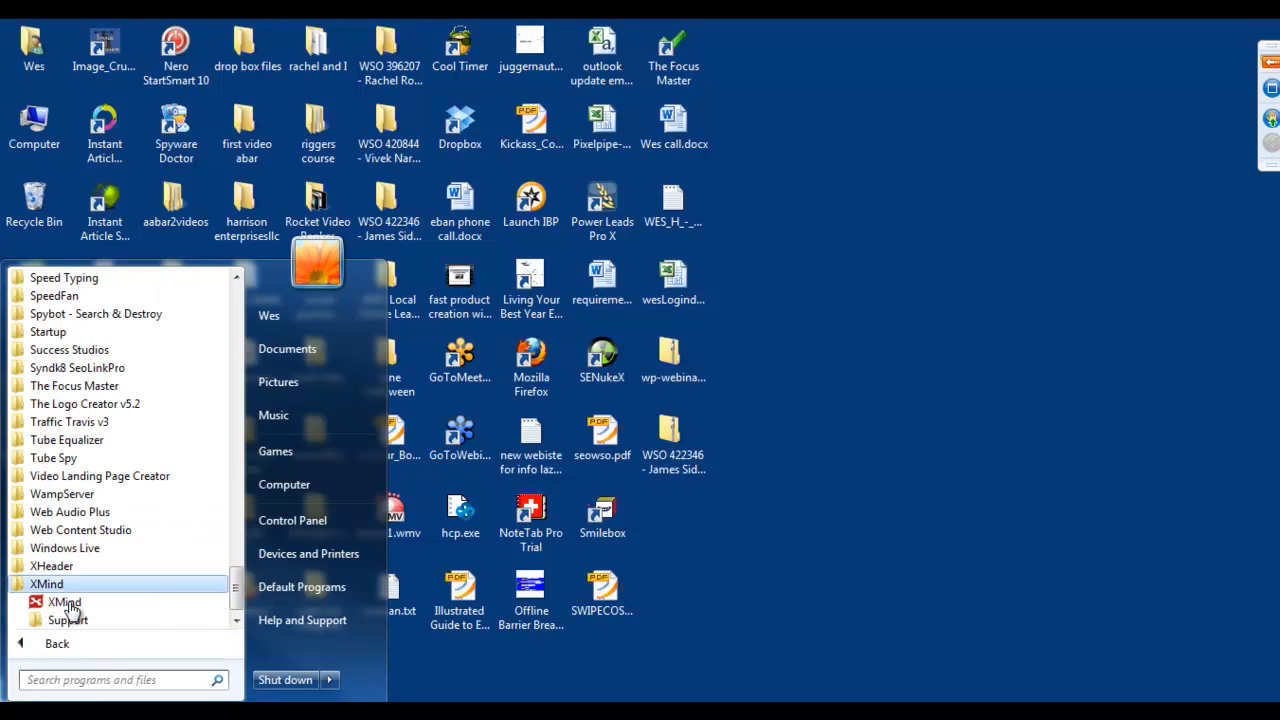
click(64, 601)
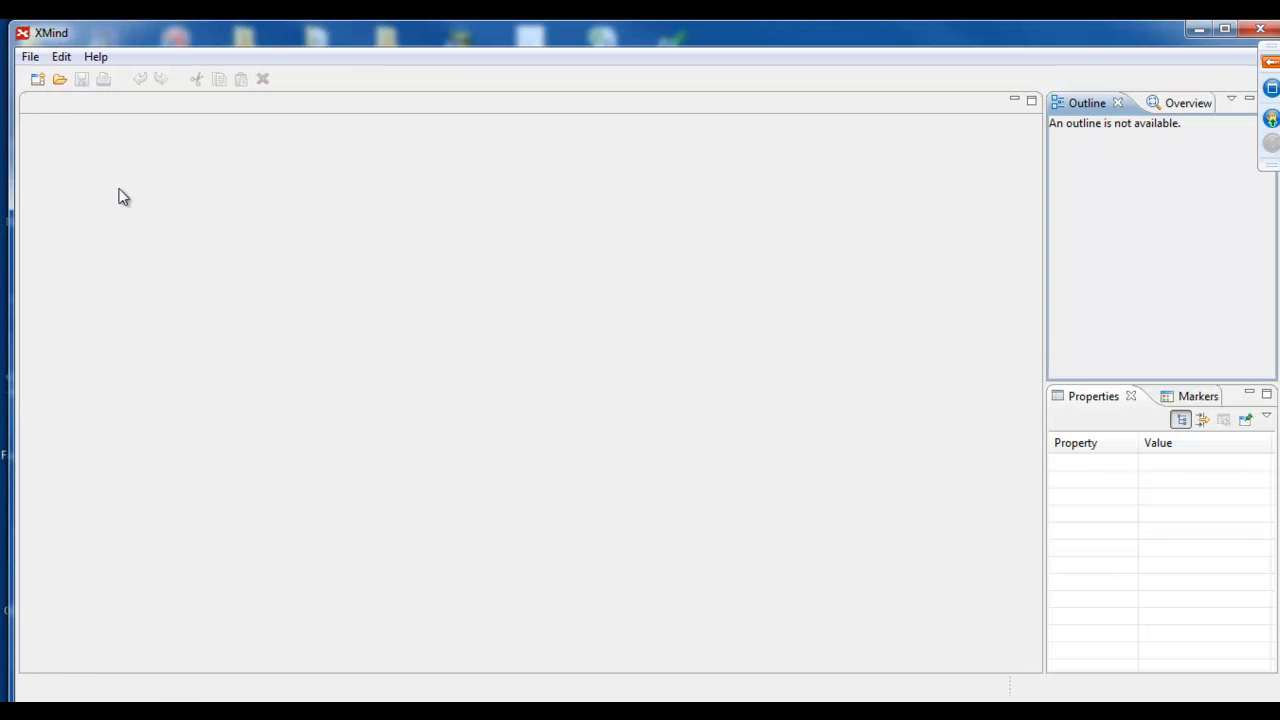
- Start a File > Import of a MindManager 5/6/7/8/9 map
click(30, 56)
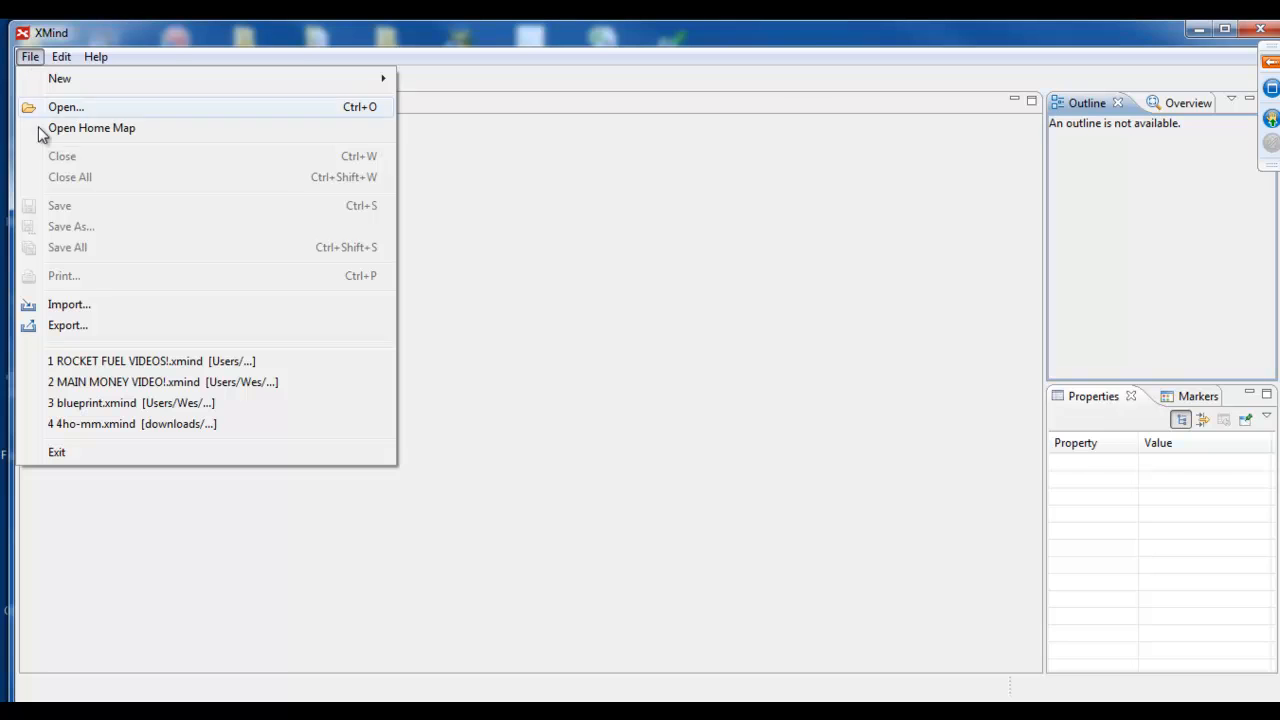
click(69, 304)
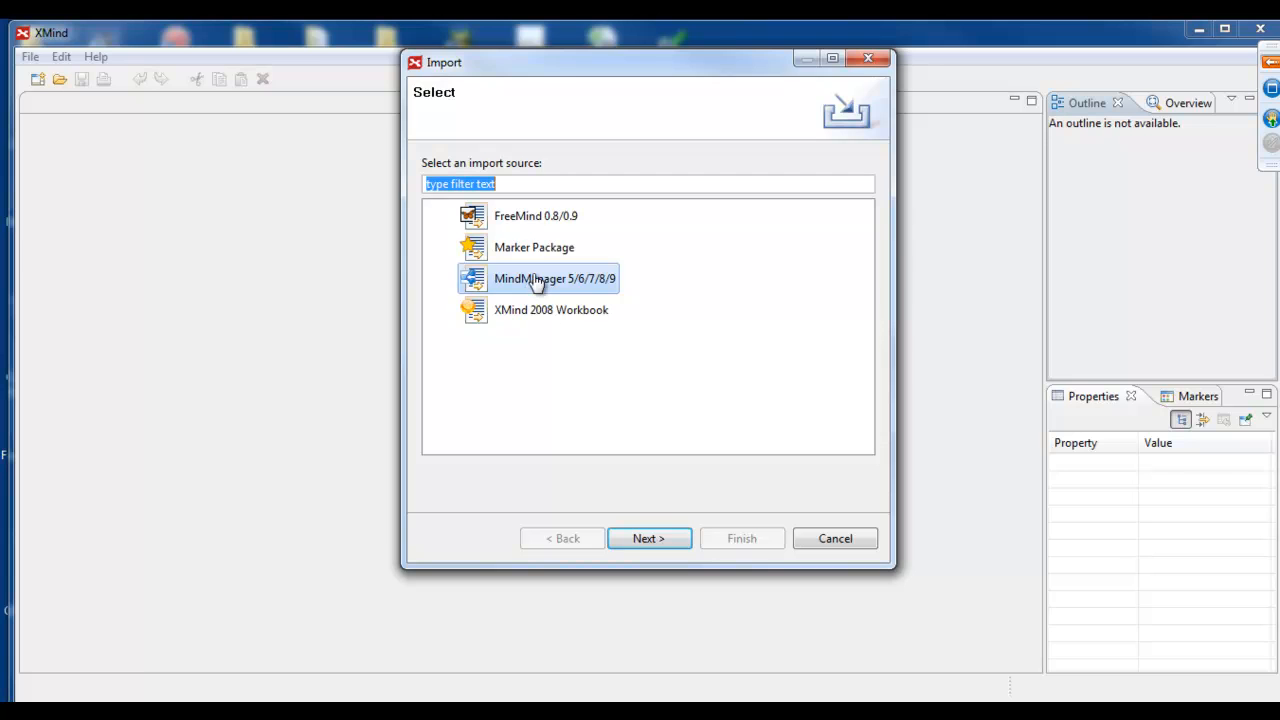
click(648, 538)
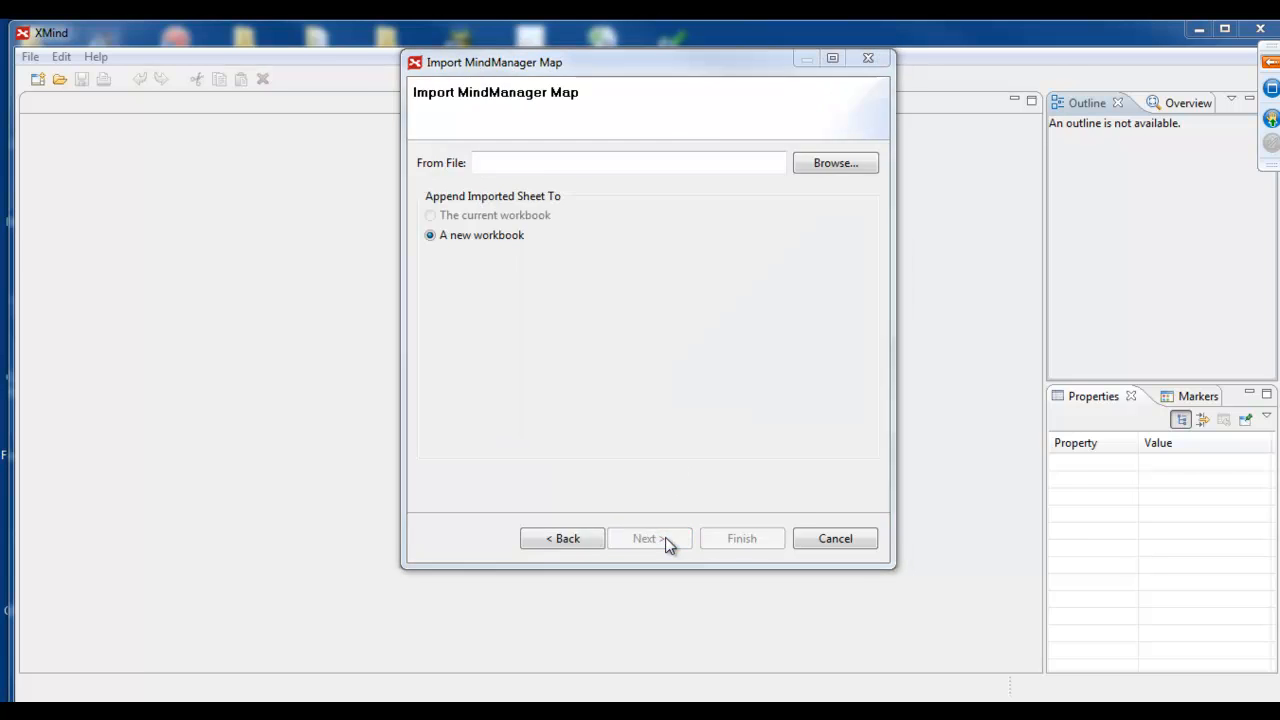
- Import the Offline Barrier Breaker .mmap file as a new workbook
click(834, 162)
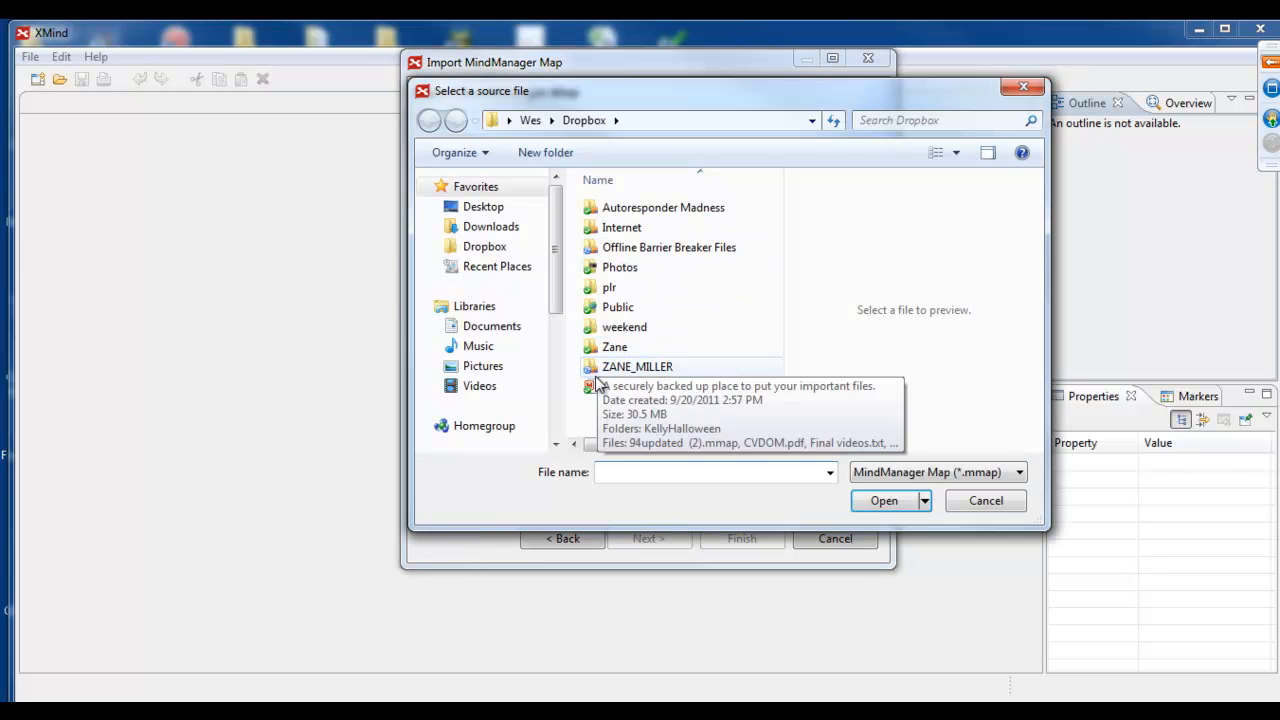
double_click(668, 247)
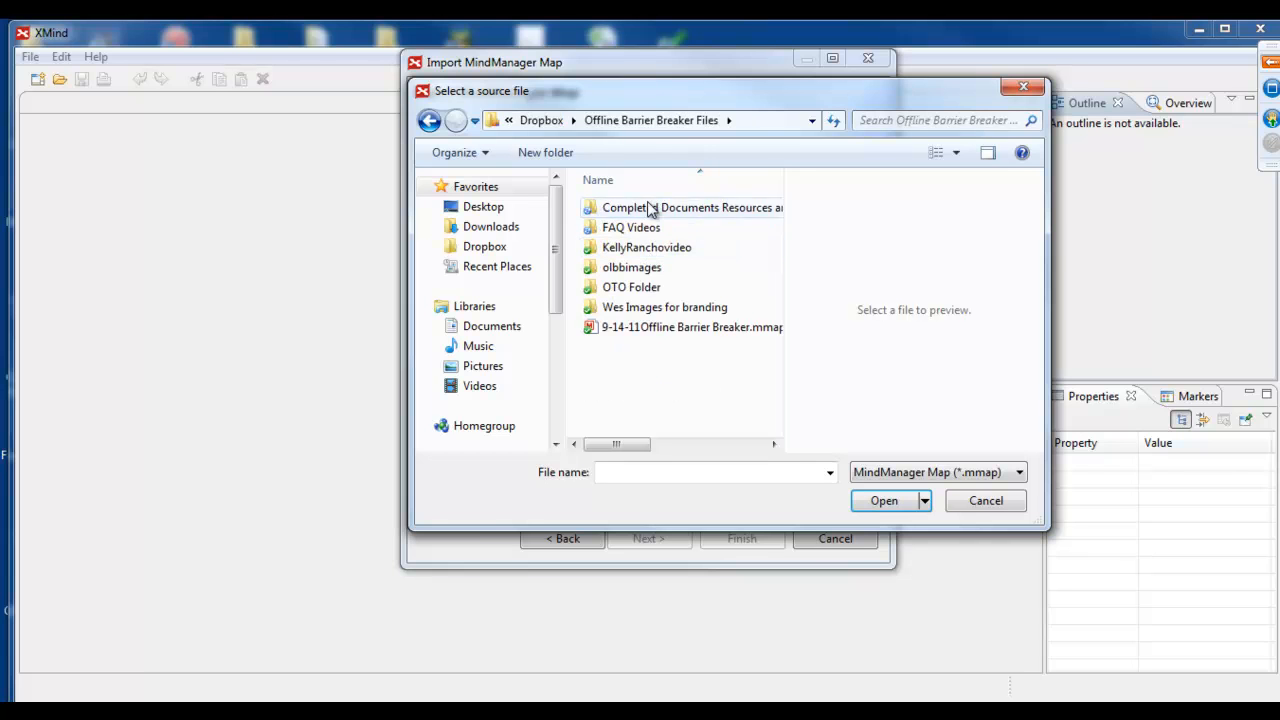
click(883, 500)
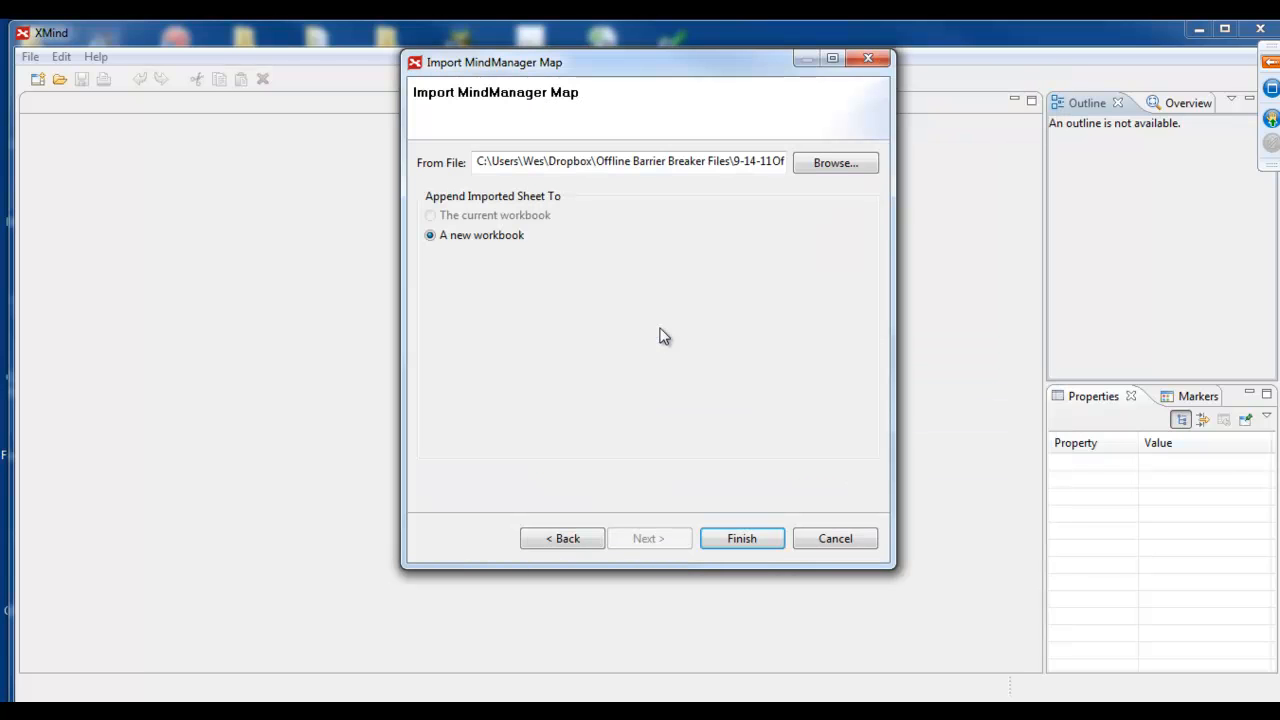
click(742, 538)
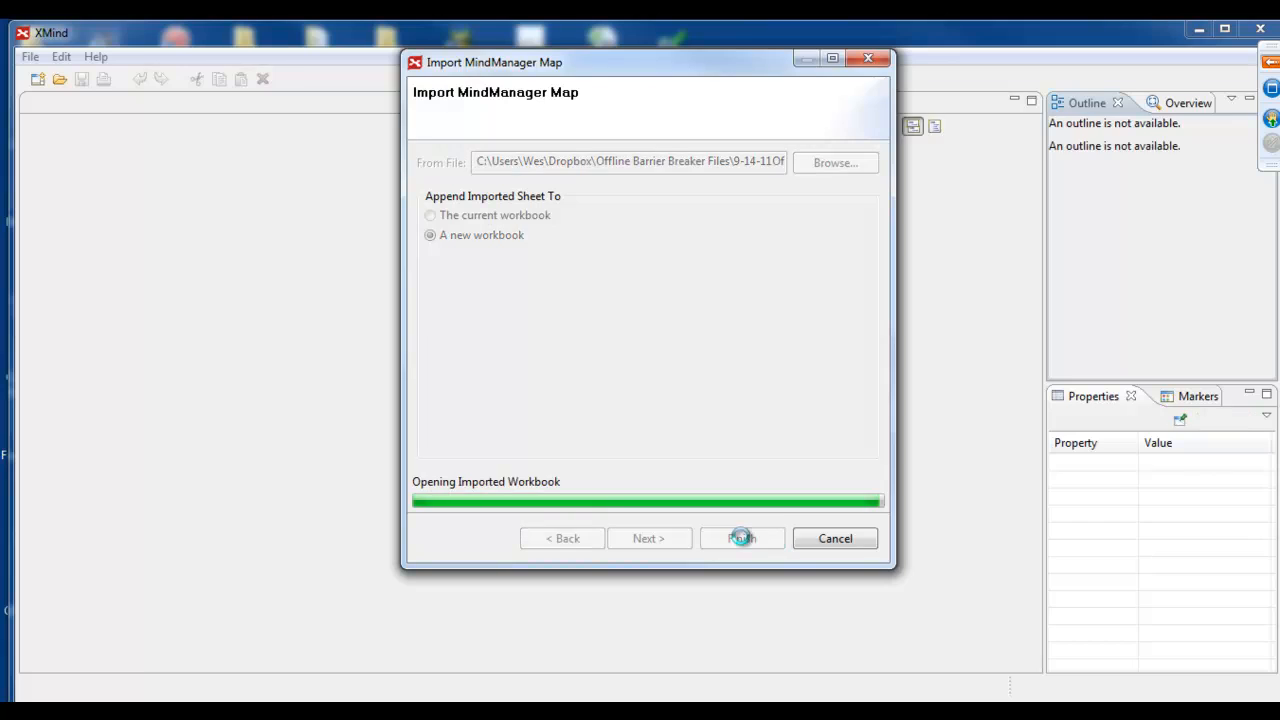
click(741, 538)
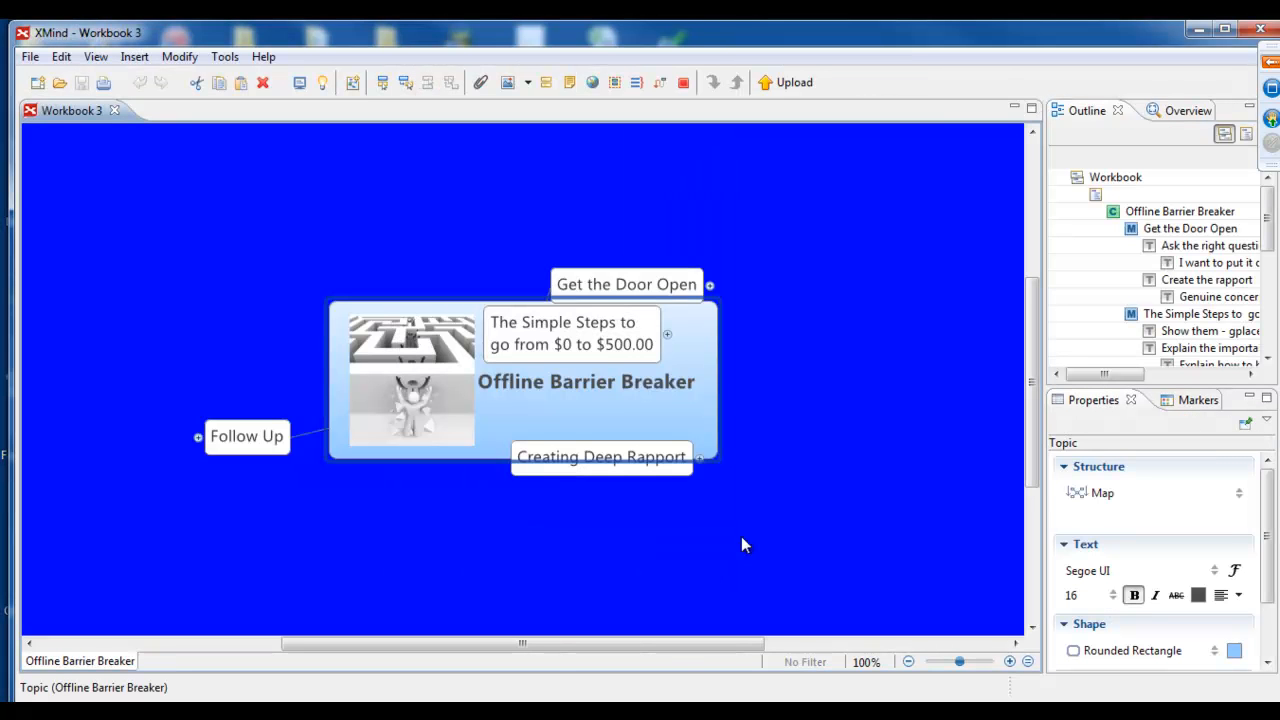
mouse_move(752, 200)
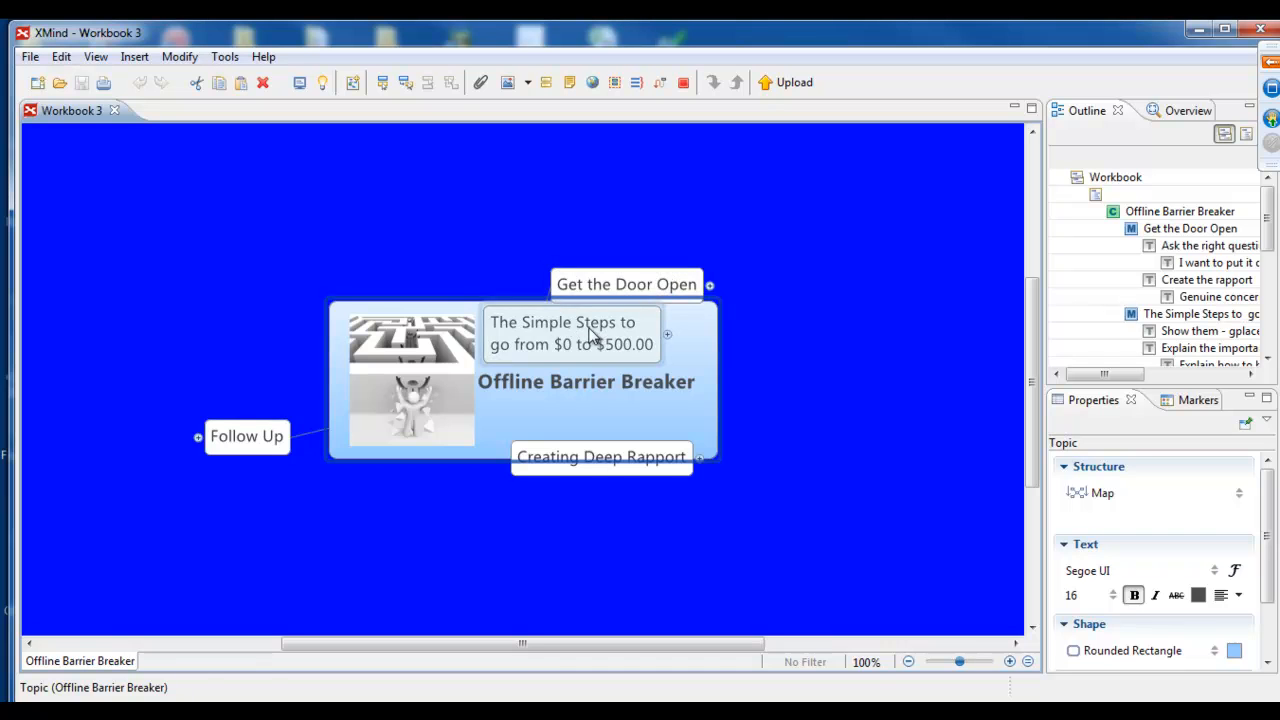
- Drag The Simple Steps, Creating Deep Rapport, Get the Door Open and Follow Up away from the centre
drag(570, 333, 838, 357)
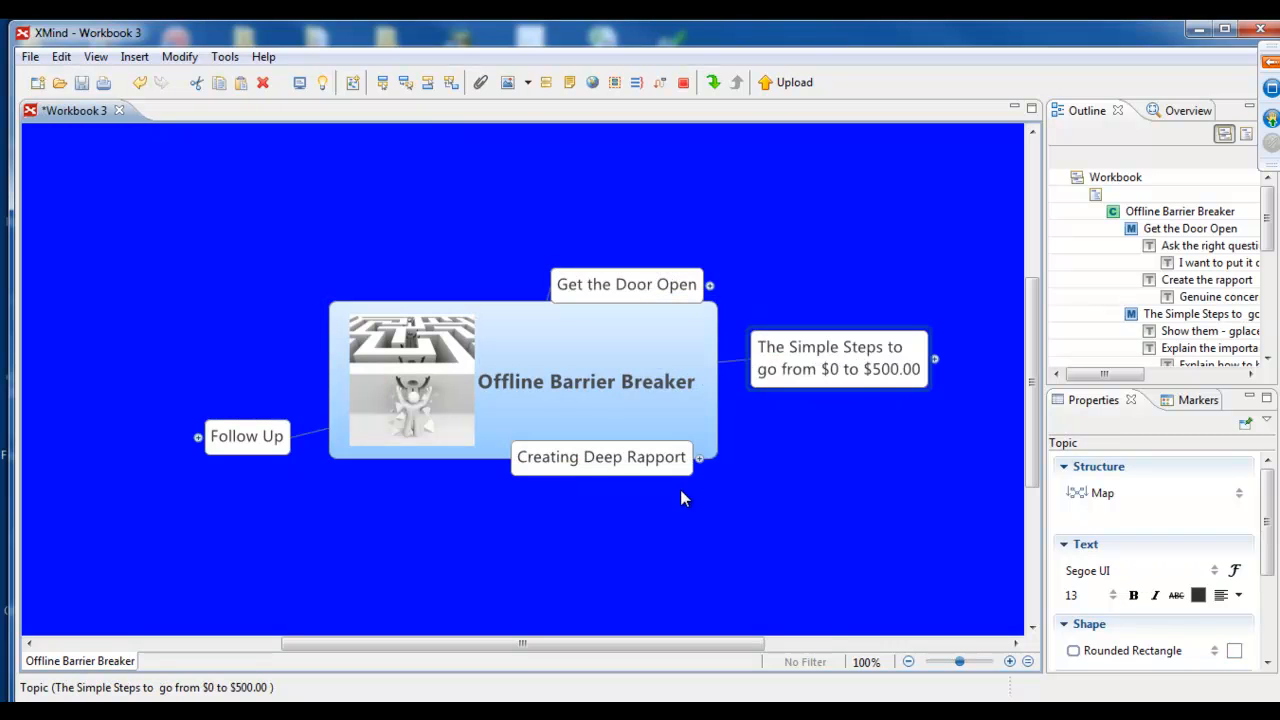
drag(601, 457, 703, 520)
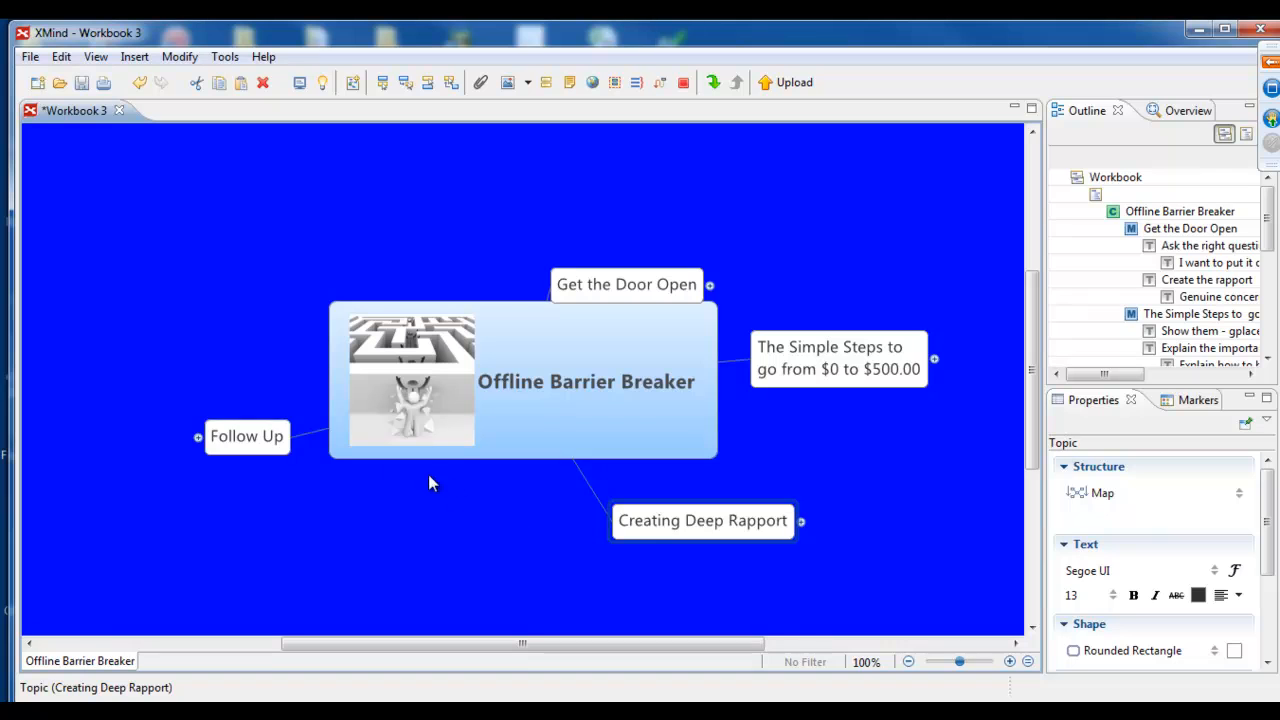
click(247, 436)
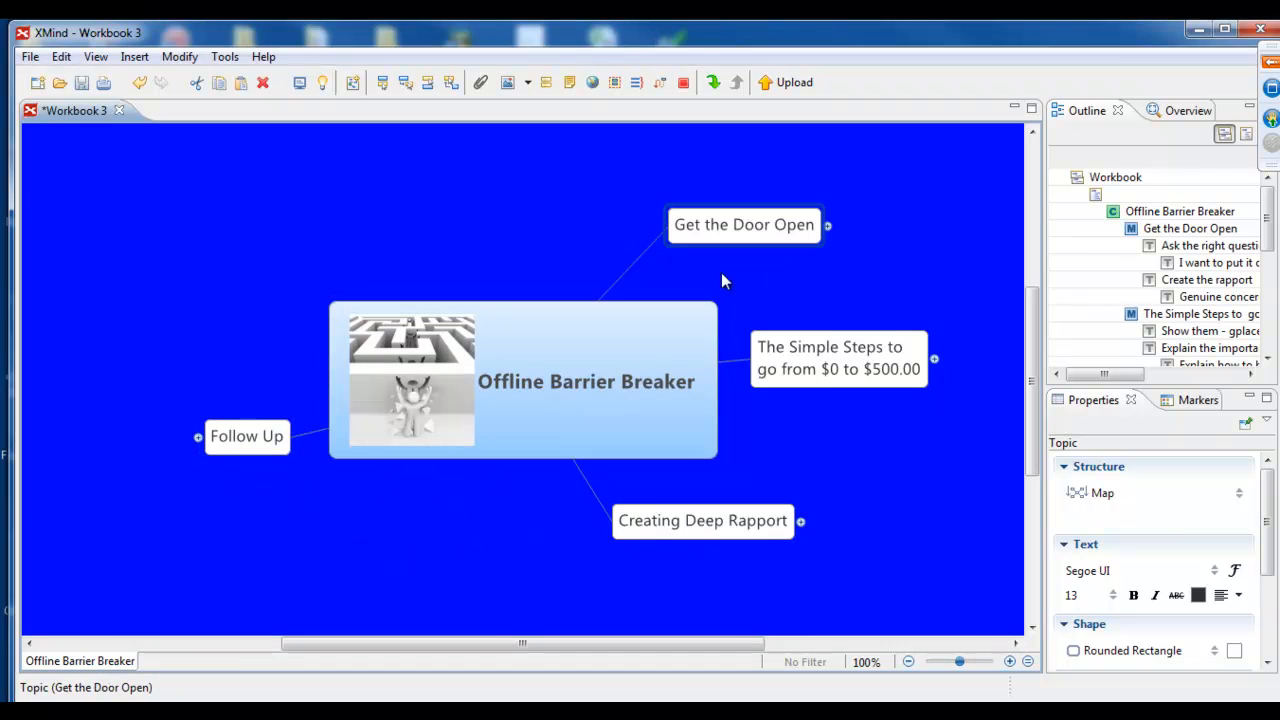
drag(247, 436, 422, 565)
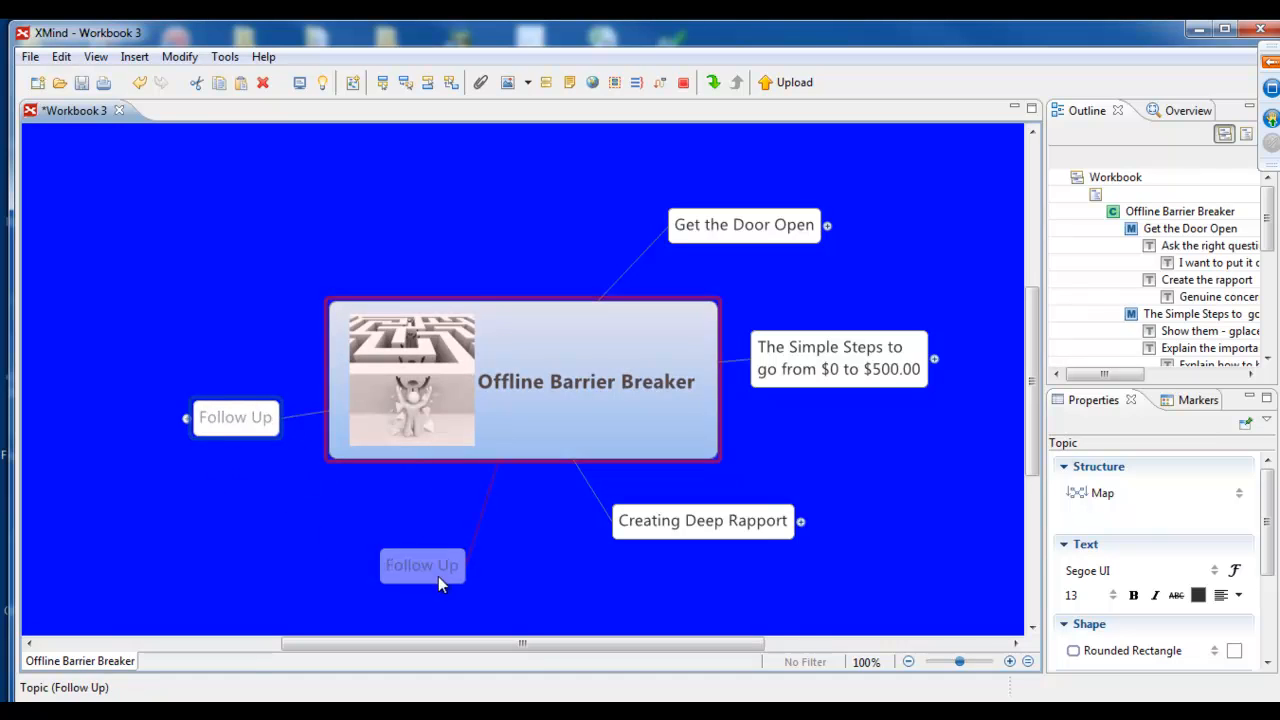